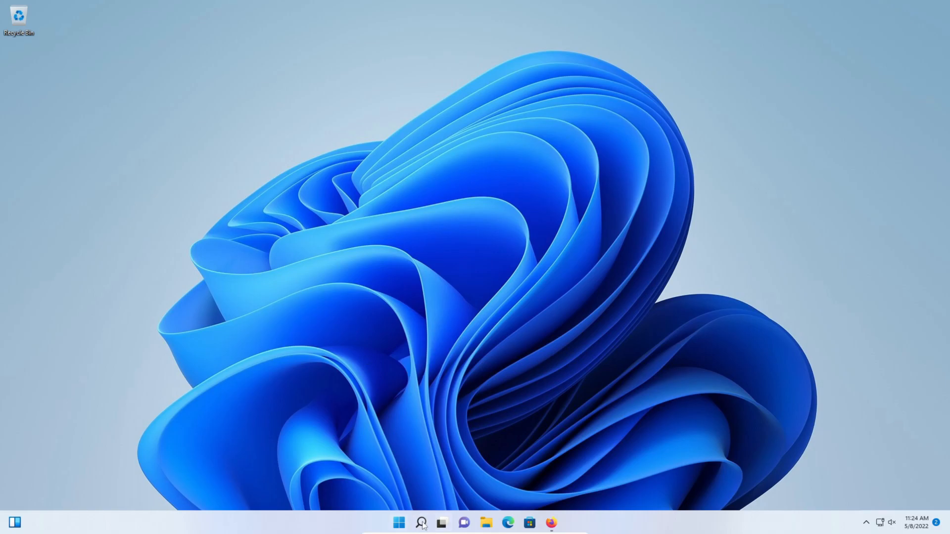
Step: Search for "settings" from the taskbar and launch the Settings app
click(421, 522)
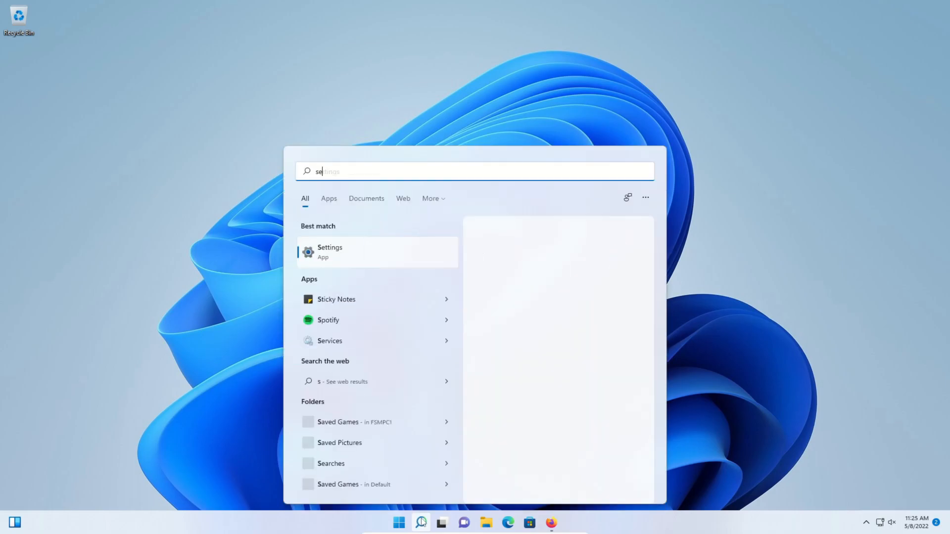
text(ttings)
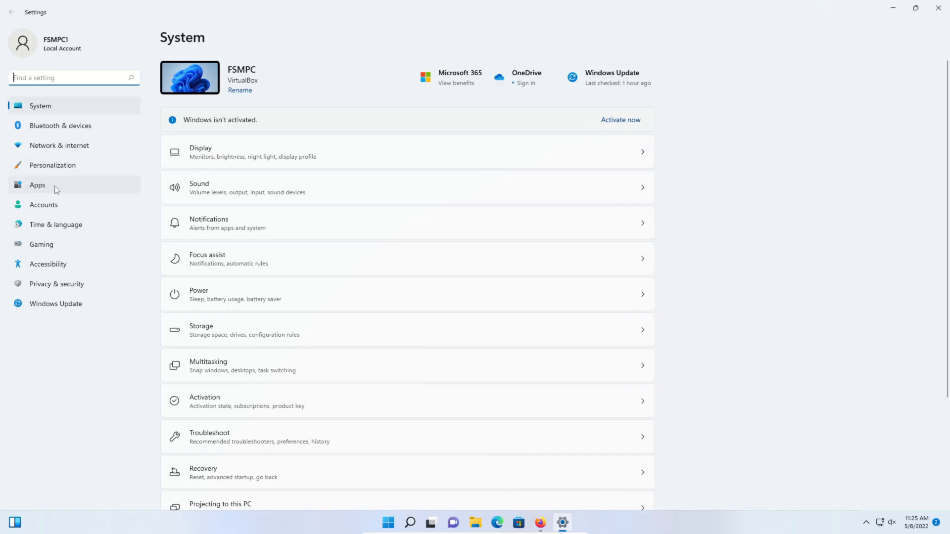
Step: Find Disney+ in Apps & features and show its options menu
click(37, 185)
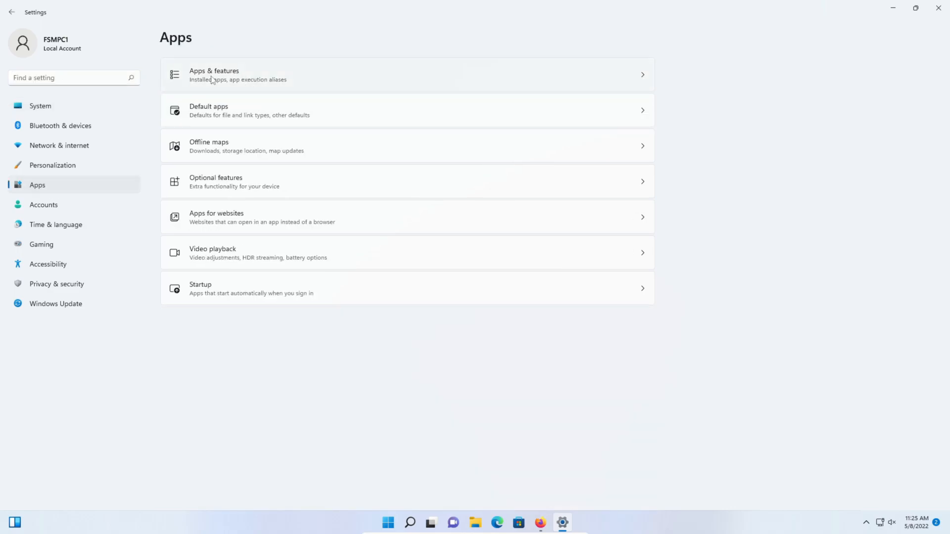
click(214, 75)
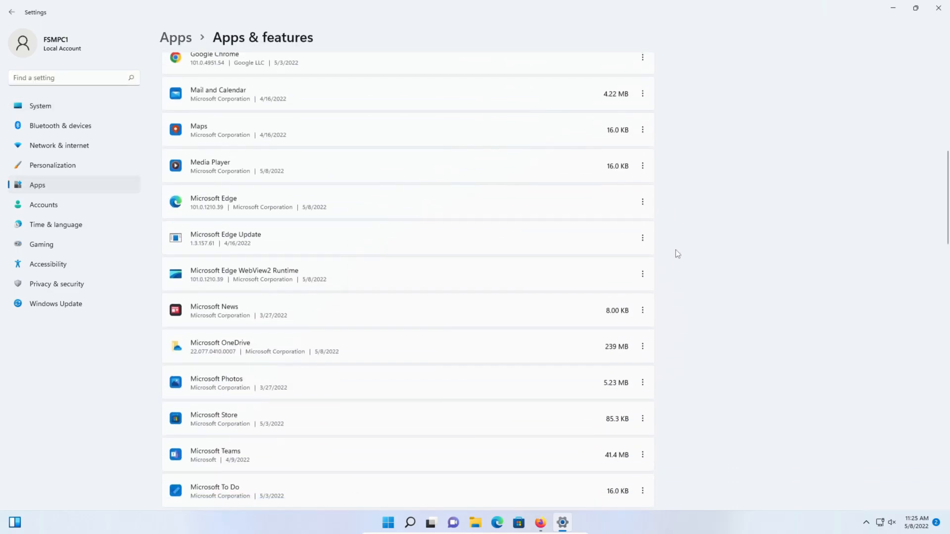
scroll(up, 3)
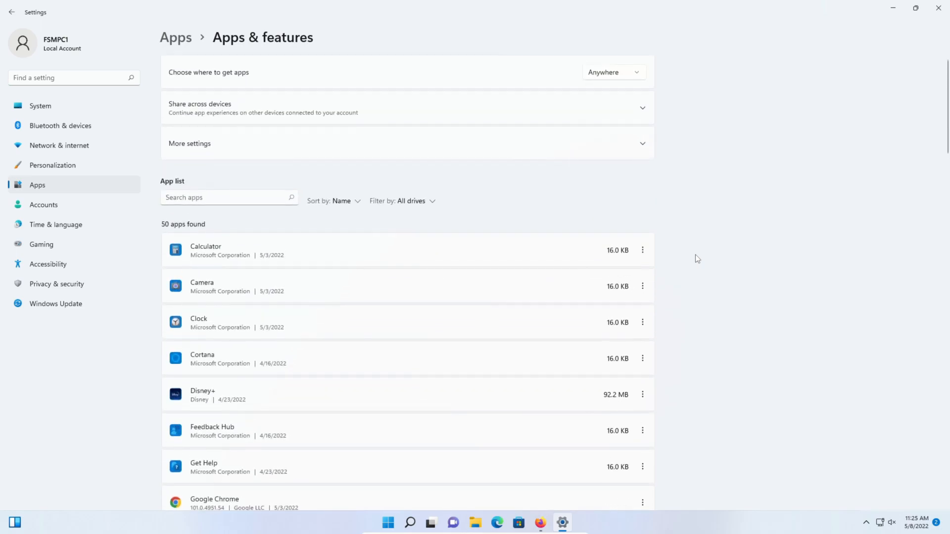
scroll(down, 3)
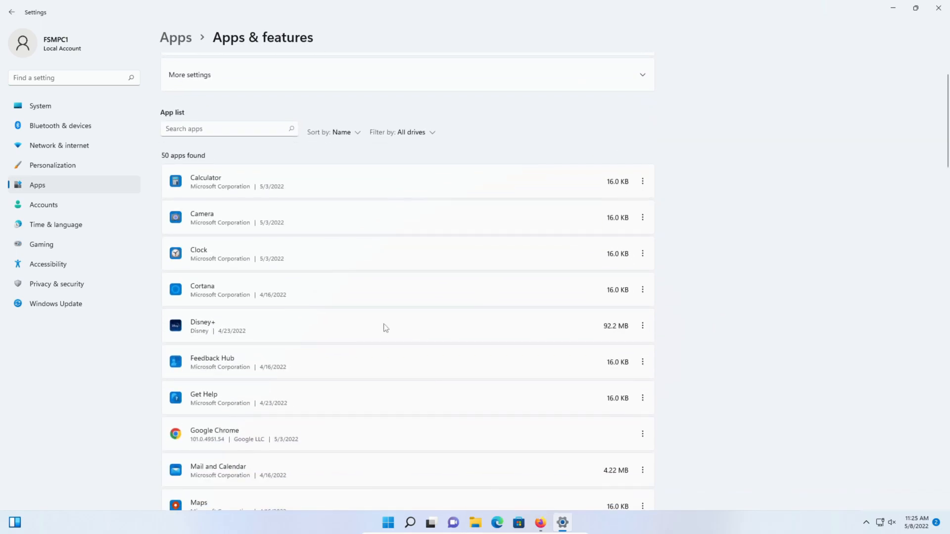
mouse_move(639, 332)
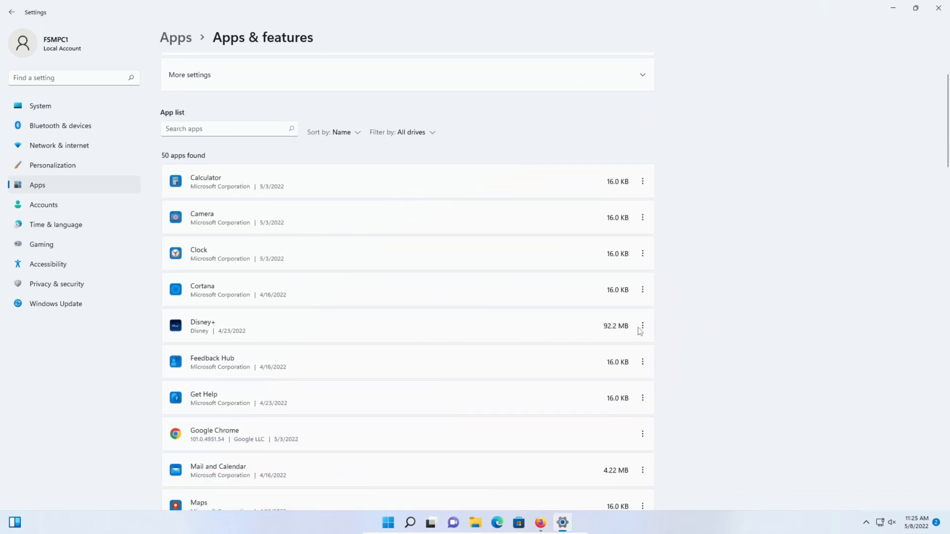
click(642, 326)
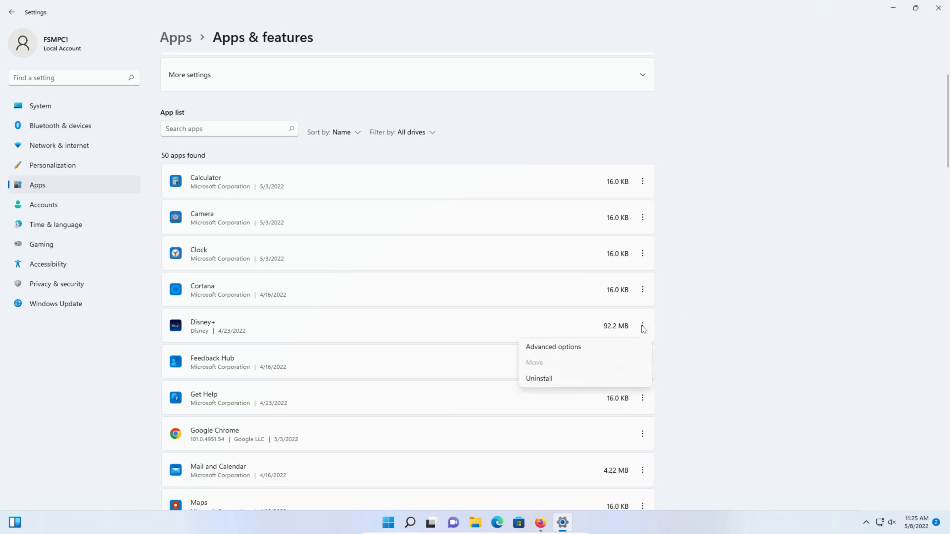
Step: Set Disney+ 'Let this app run in background' to Never in Advanced options
click(552, 346)
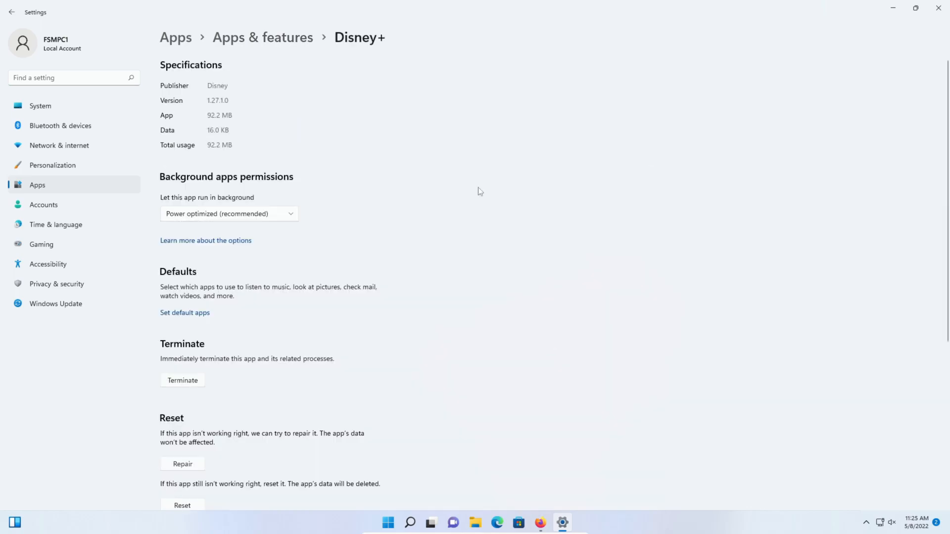
mouse_move(275, 183)
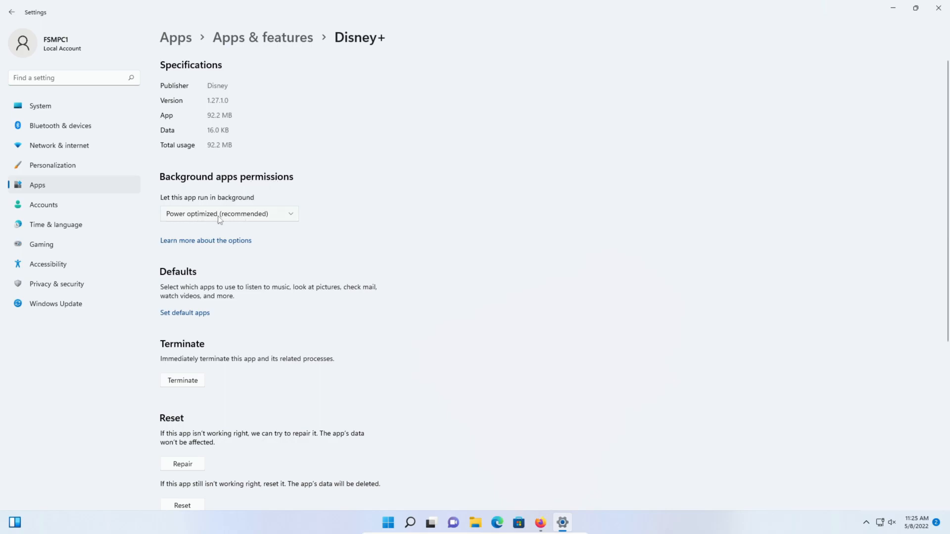
click(230, 213)
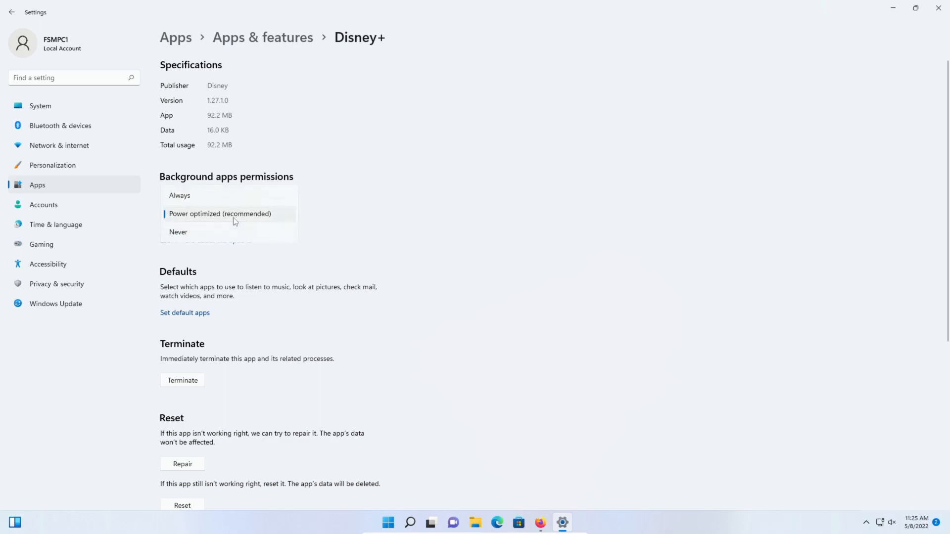
mouse_move(179, 235)
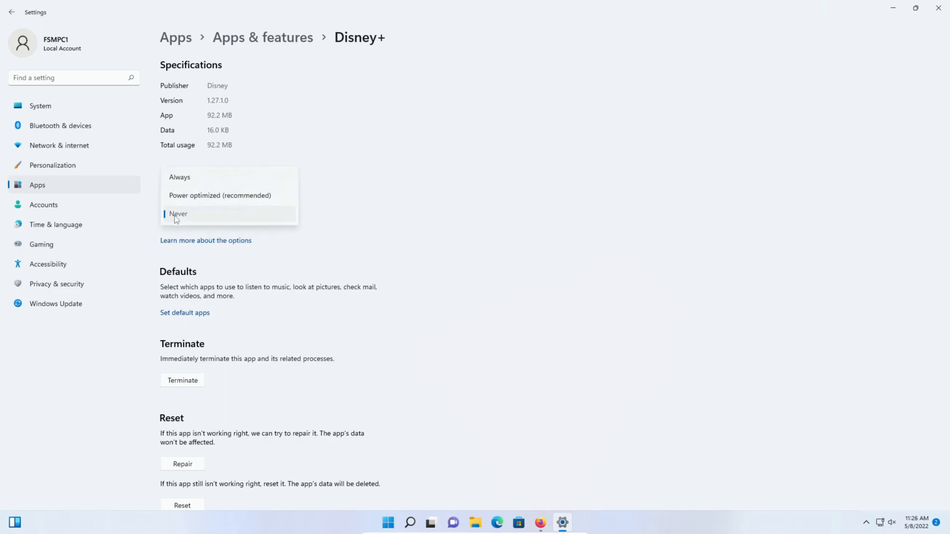
click(178, 214)
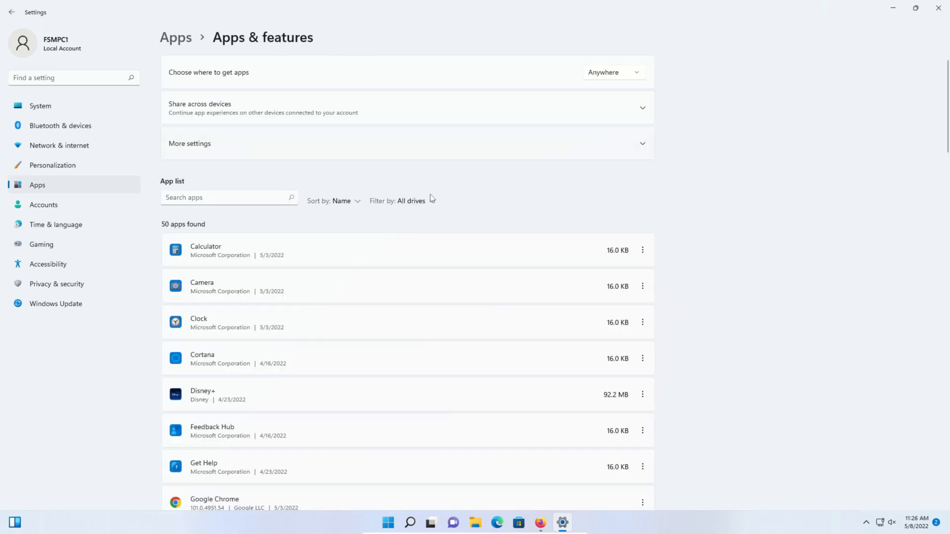
mouse_move(577, 362)
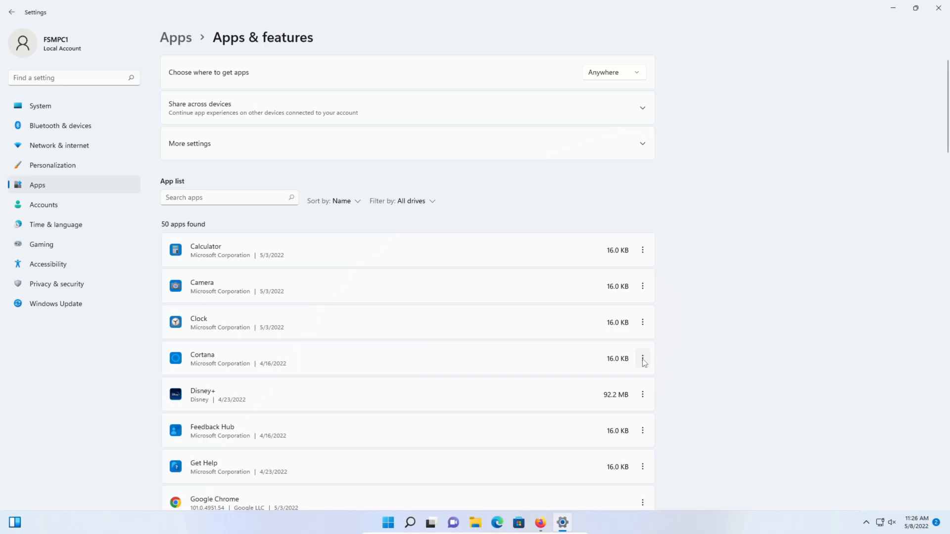
Step: Set Cortana's 'Let this app run in background' option to Never in Advanced options
click(643, 359)
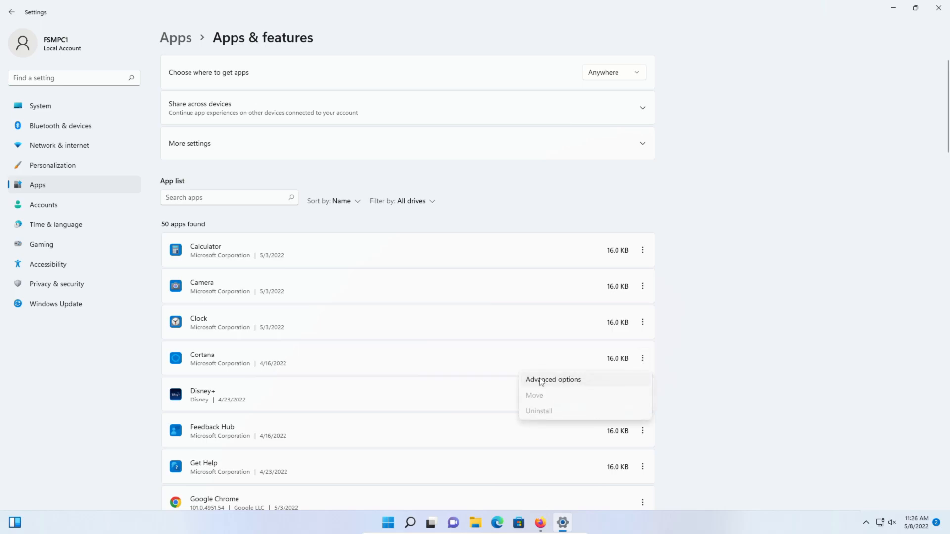
click(552, 380)
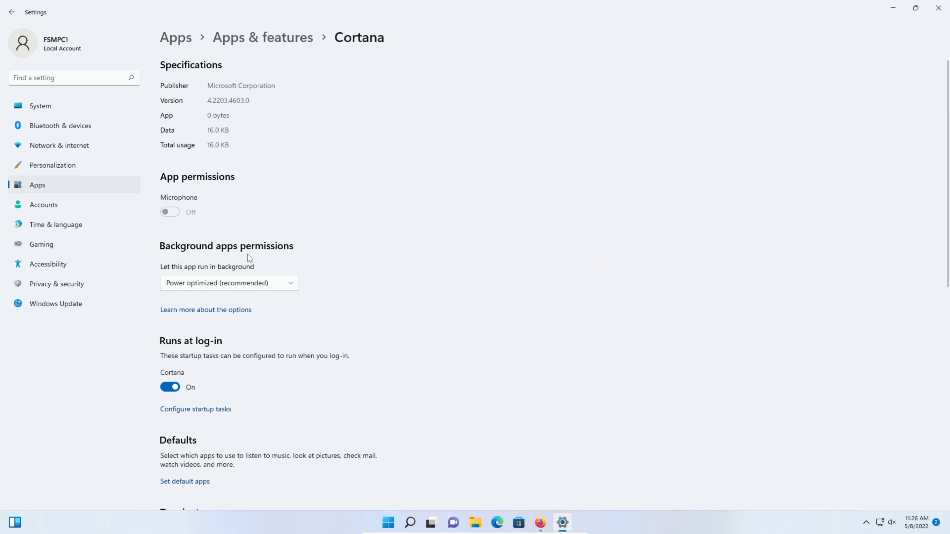
click(228, 283)
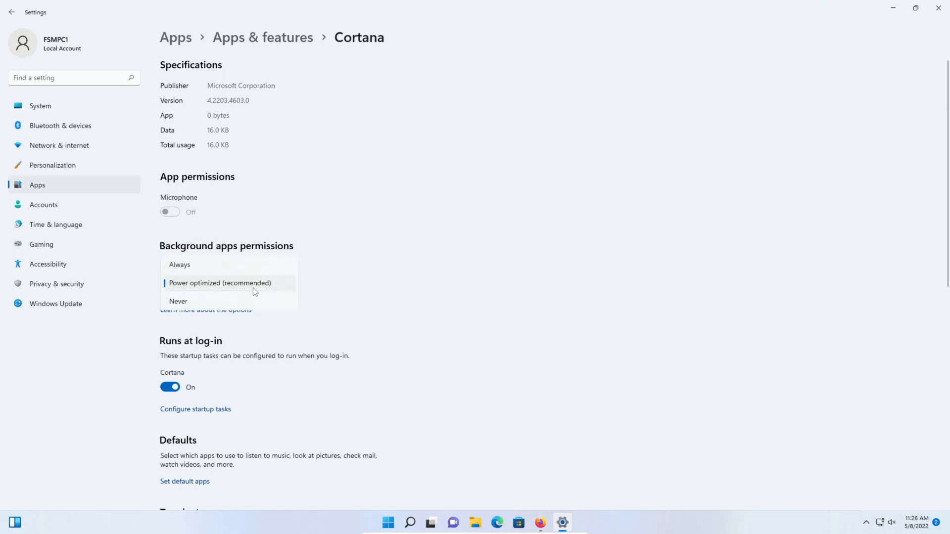
click(179, 301)
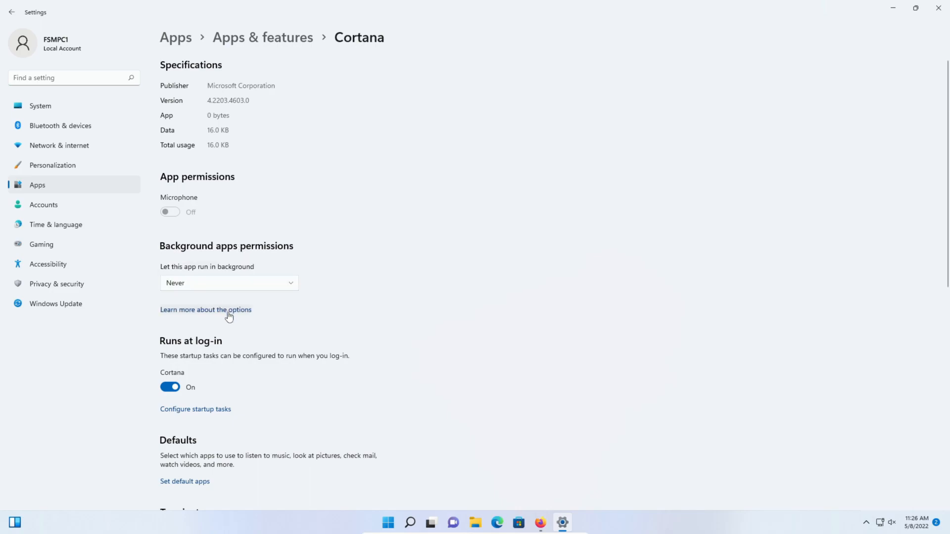
Step: Switch off Cortana's Runs at log-in toggle
scroll(down, 3)
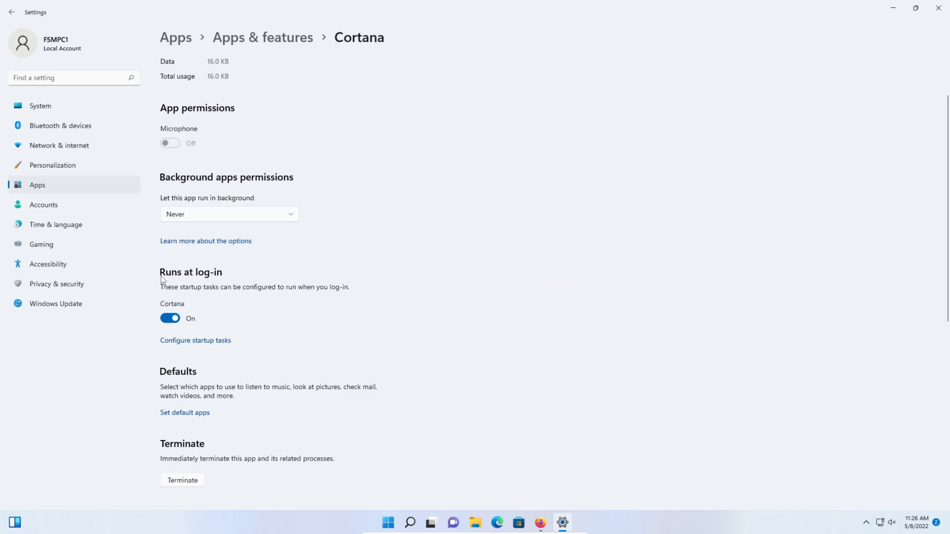
mouse_move(195, 307)
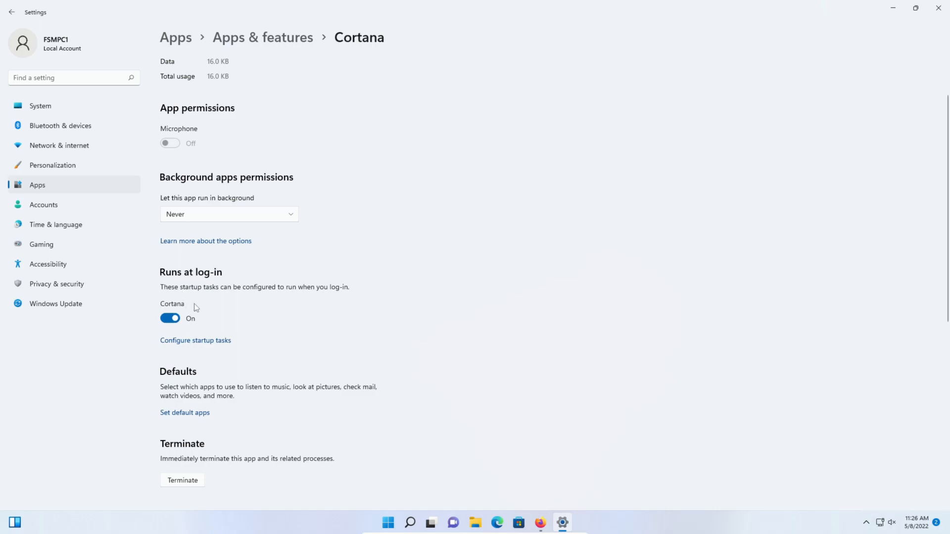
mouse_move(200, 285)
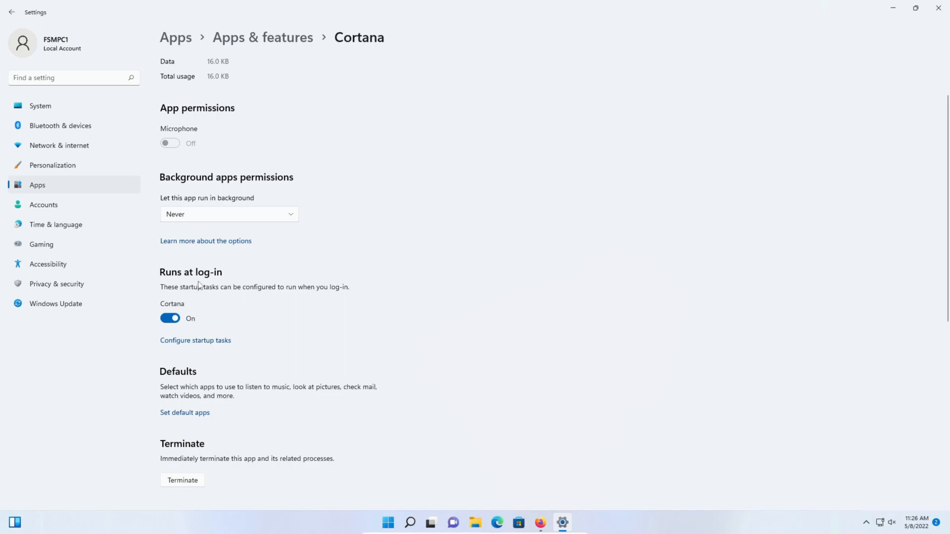
mouse_move(199, 306)
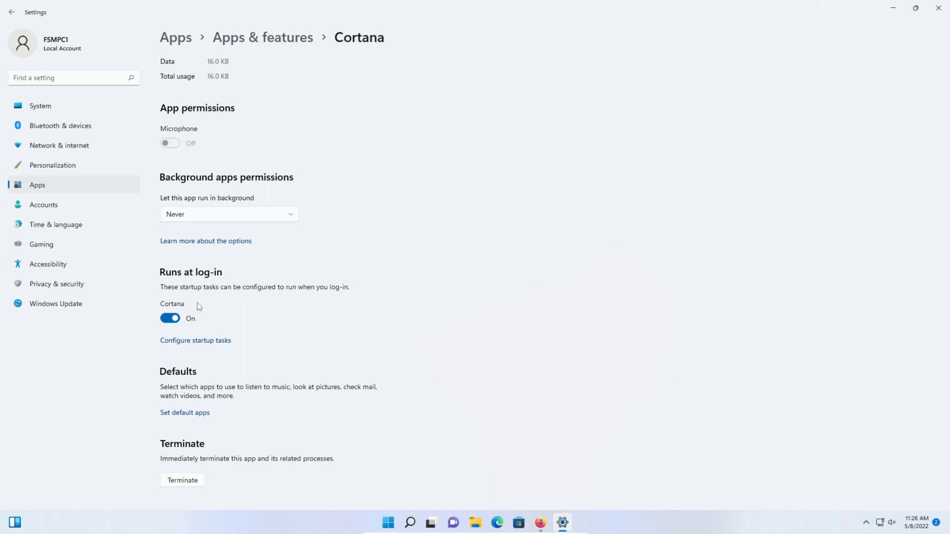
click(170, 319)
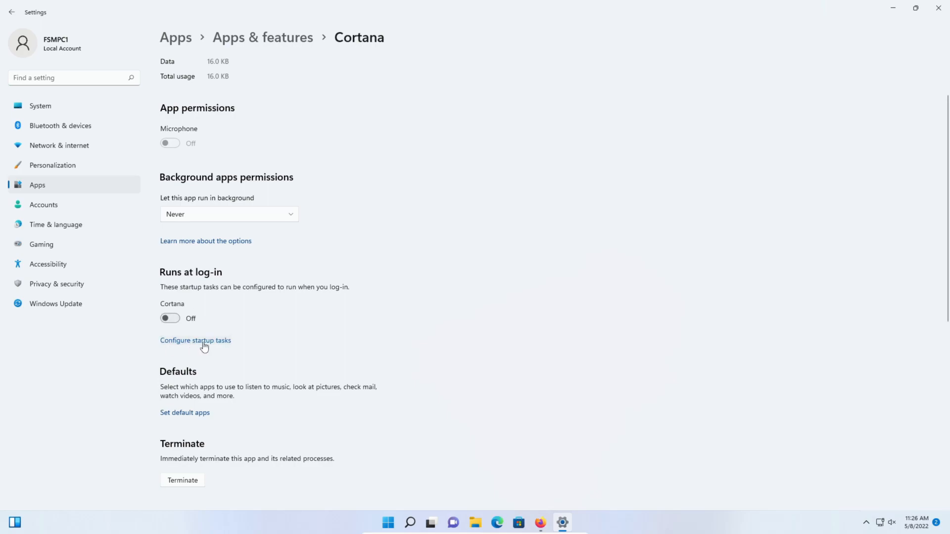
Step: Open startup tasks and Task Manager's Startup tab, comparing entries such as Spotify
click(195, 340)
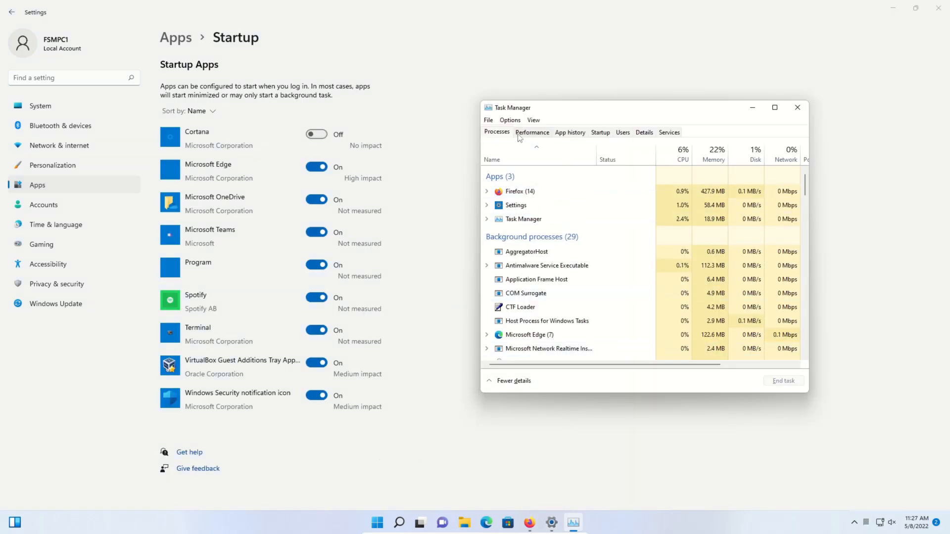
click(600, 132)
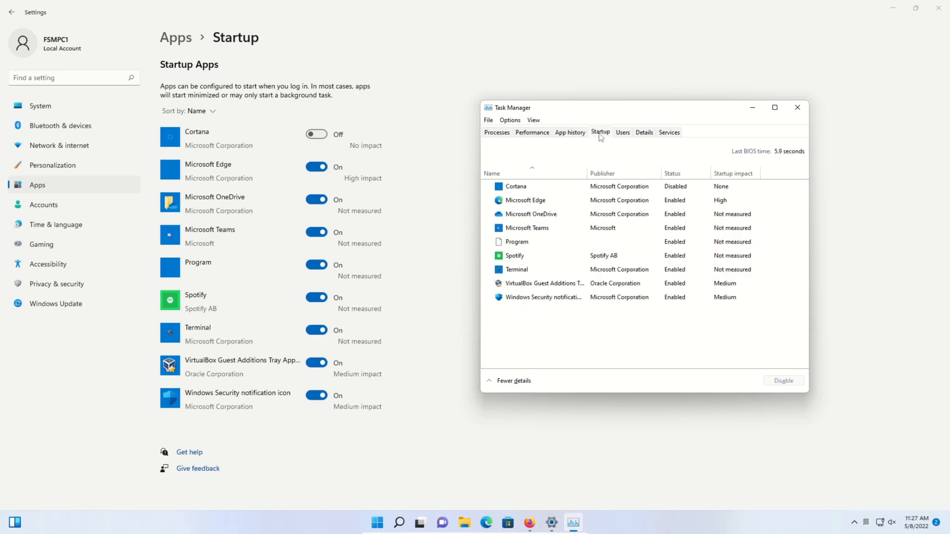
mouse_move(292, 345)
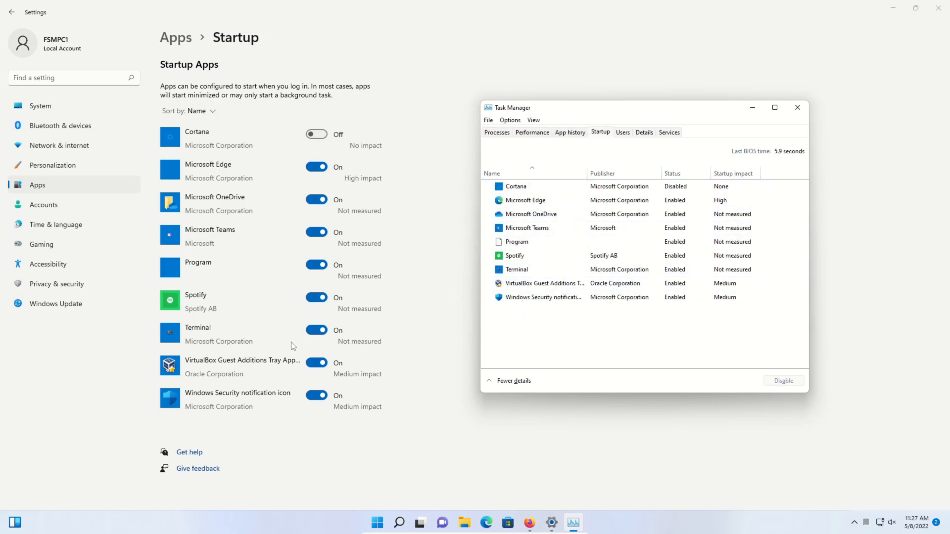
click(514, 255)
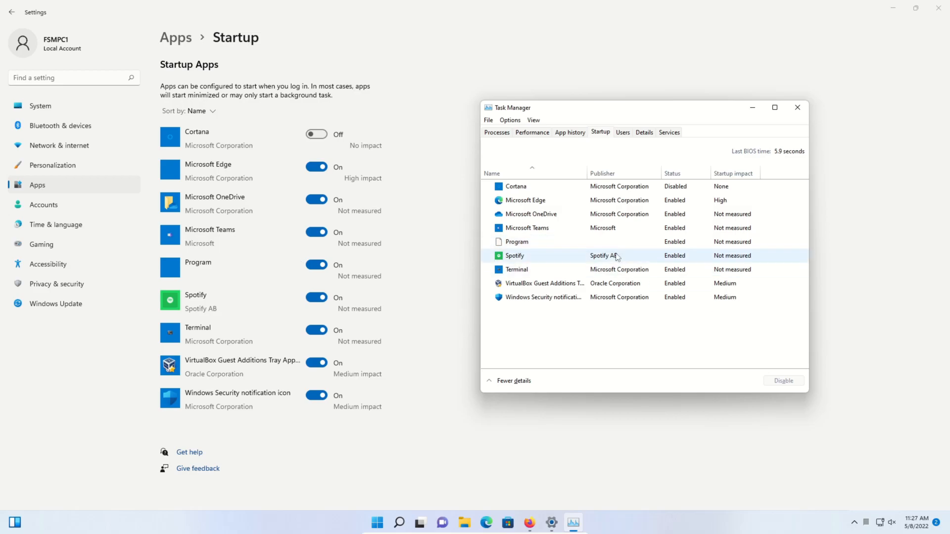